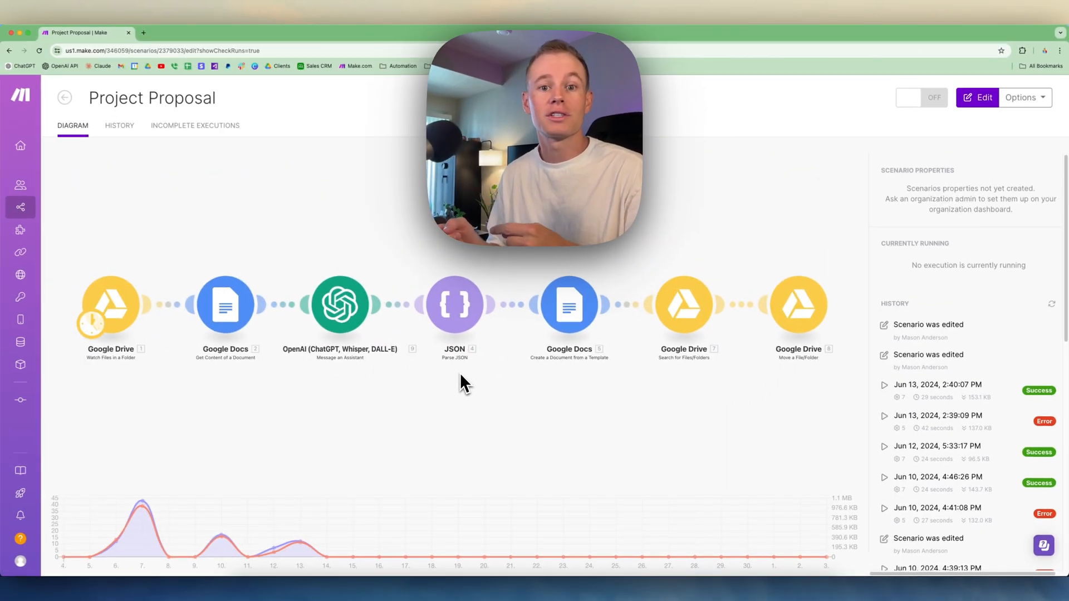
mouse_move(472, 416)
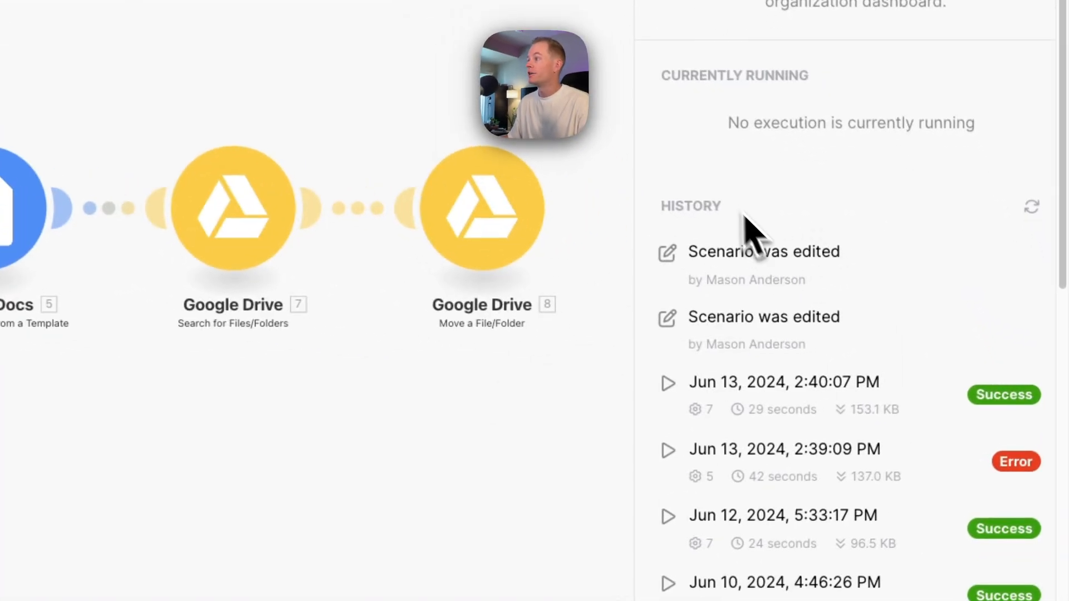
mouse_move(874, 371)
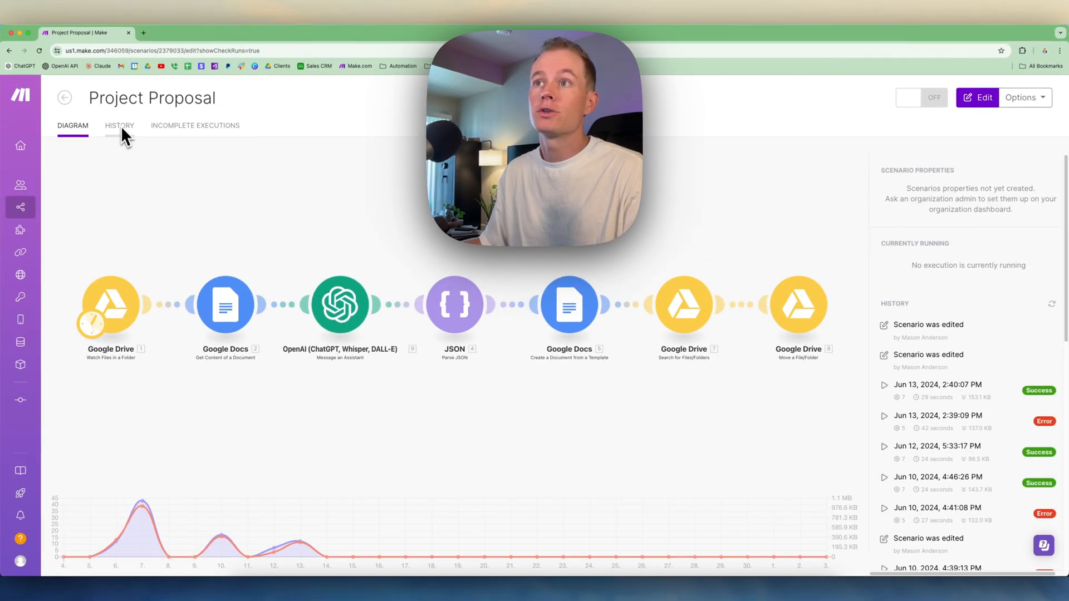
Browse the scenario's run history and a failed run's details, then return to the diagram
left_click(119, 125)
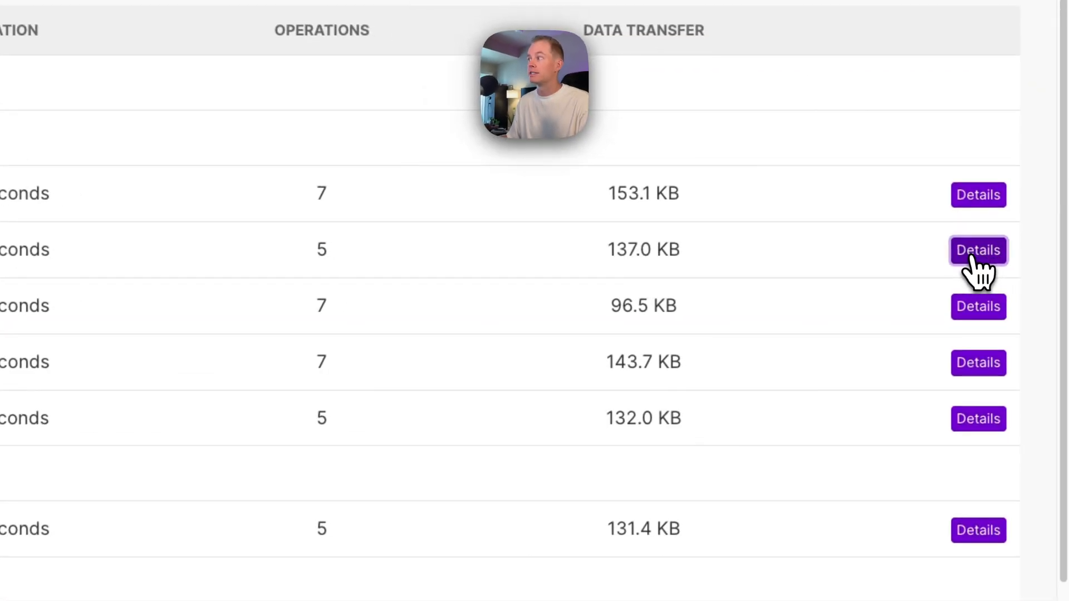
left_click(978, 250)
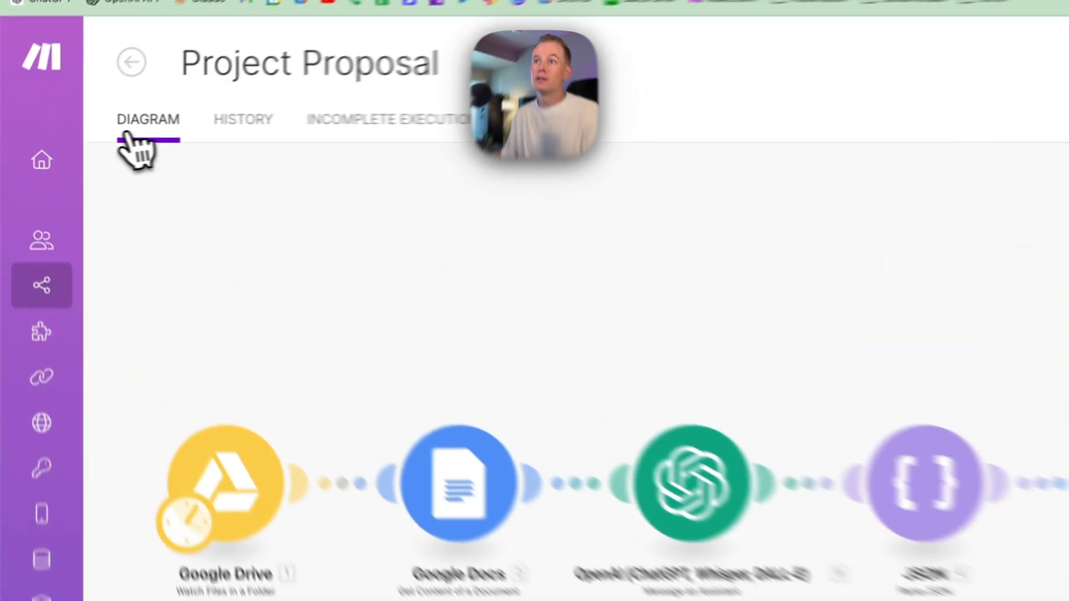
left_click(243, 118)
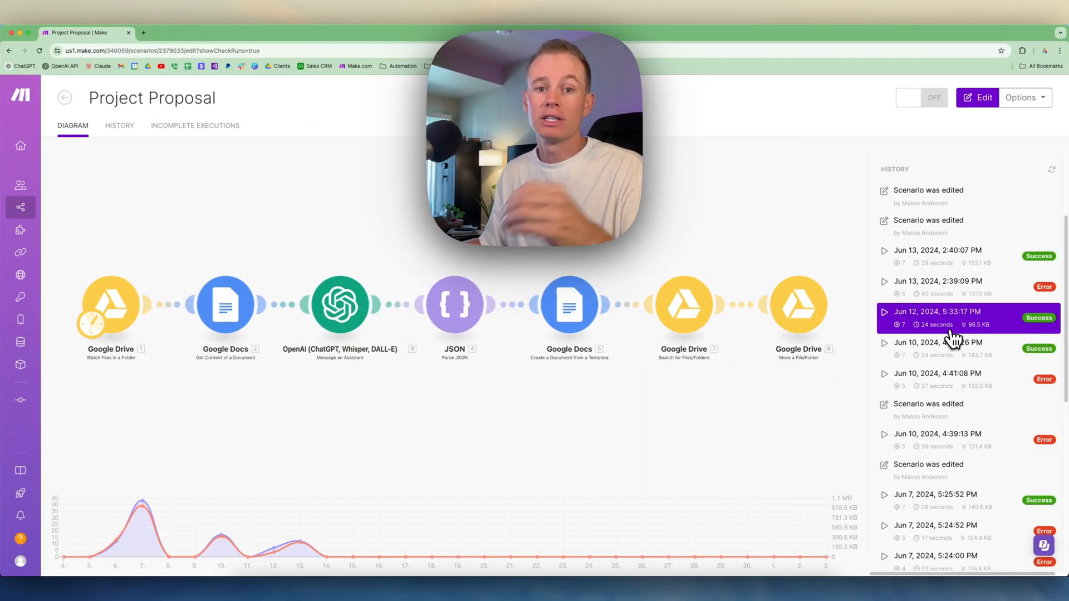
Open the Jun 13, 2024, 2:39:09 PM failed run and scroll to its invalid JSON payload error
left_click(954, 286)
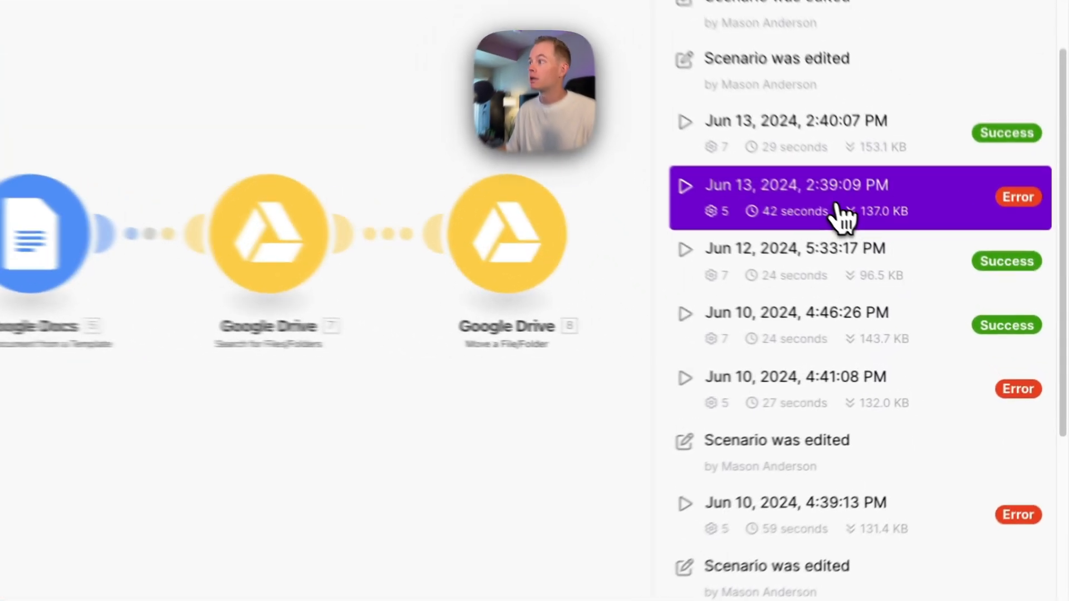
left_click(824, 197)
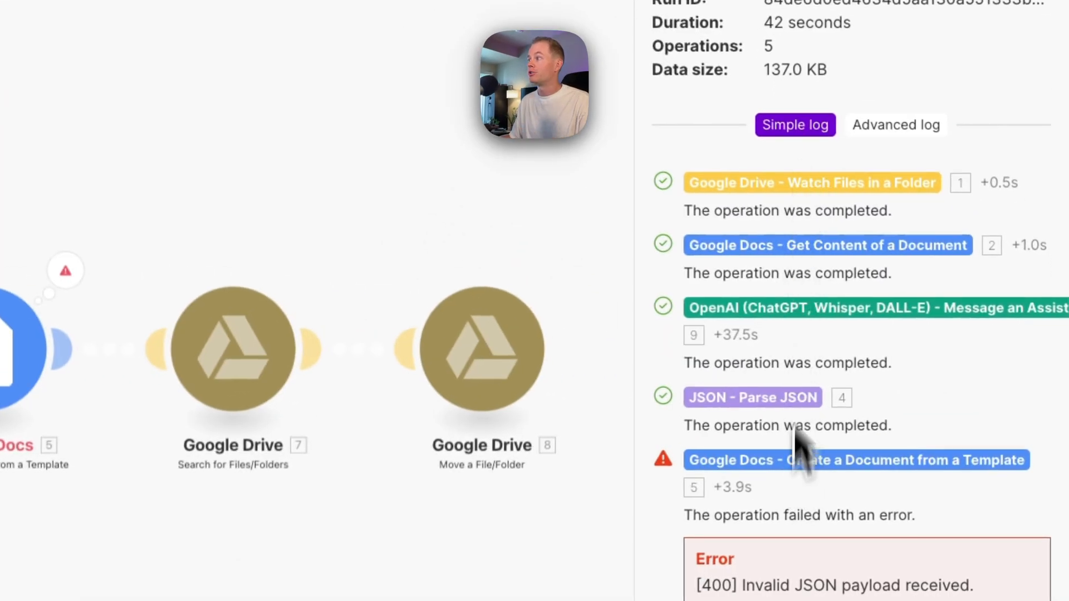
scroll("down", 3)
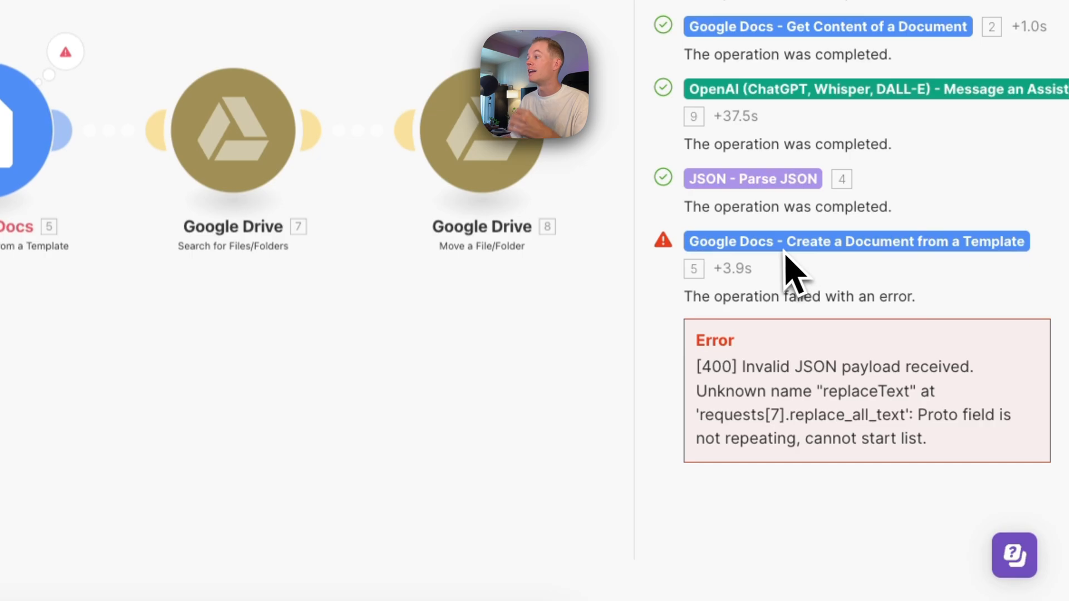
mouse_move(815, 271)
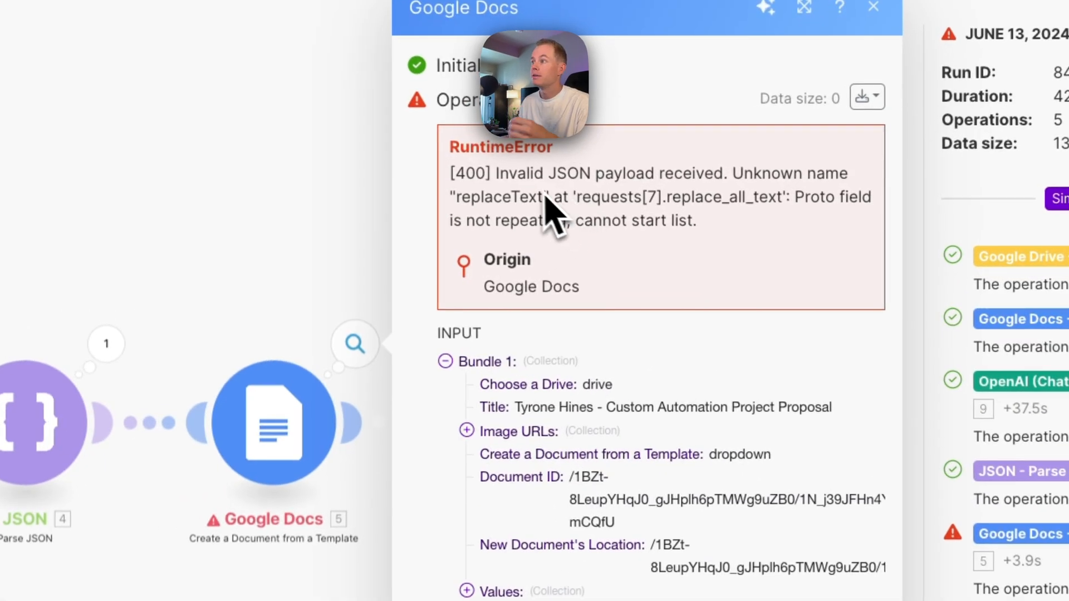
mouse_move(731, 209)
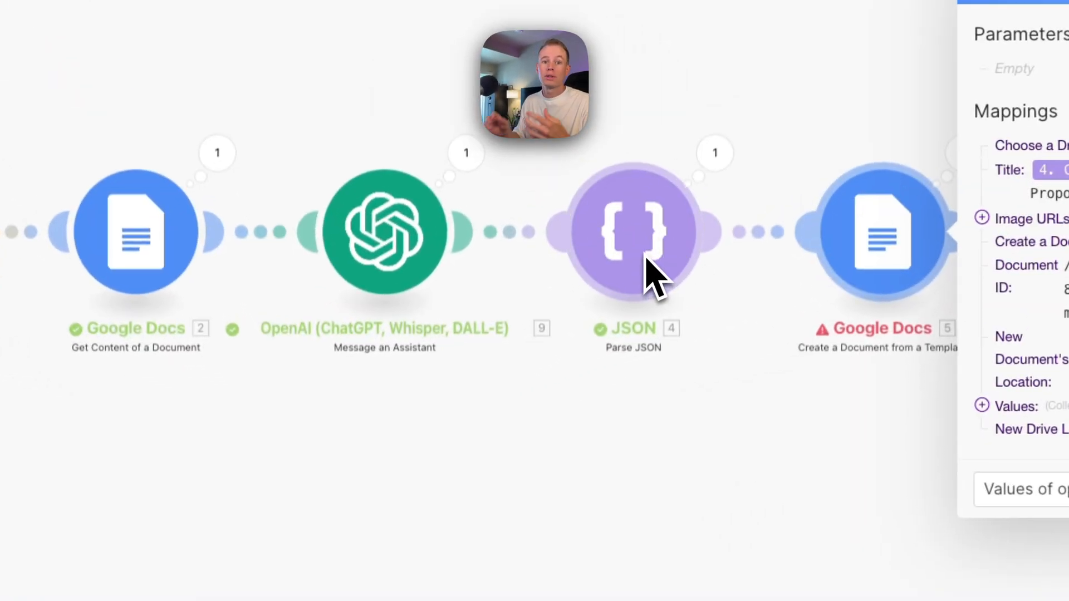
mouse_move(373, 281)
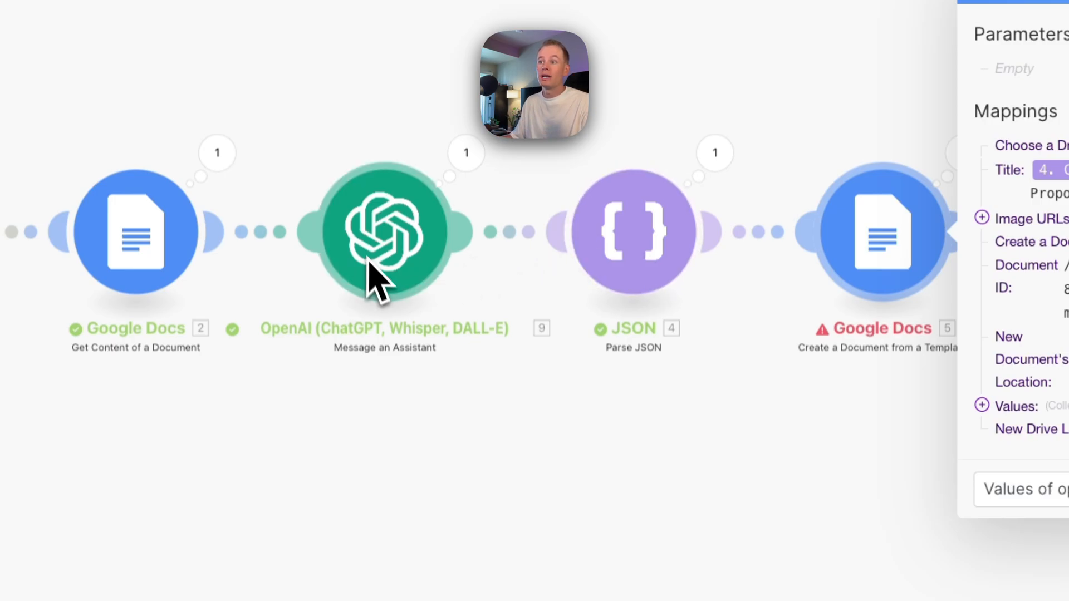